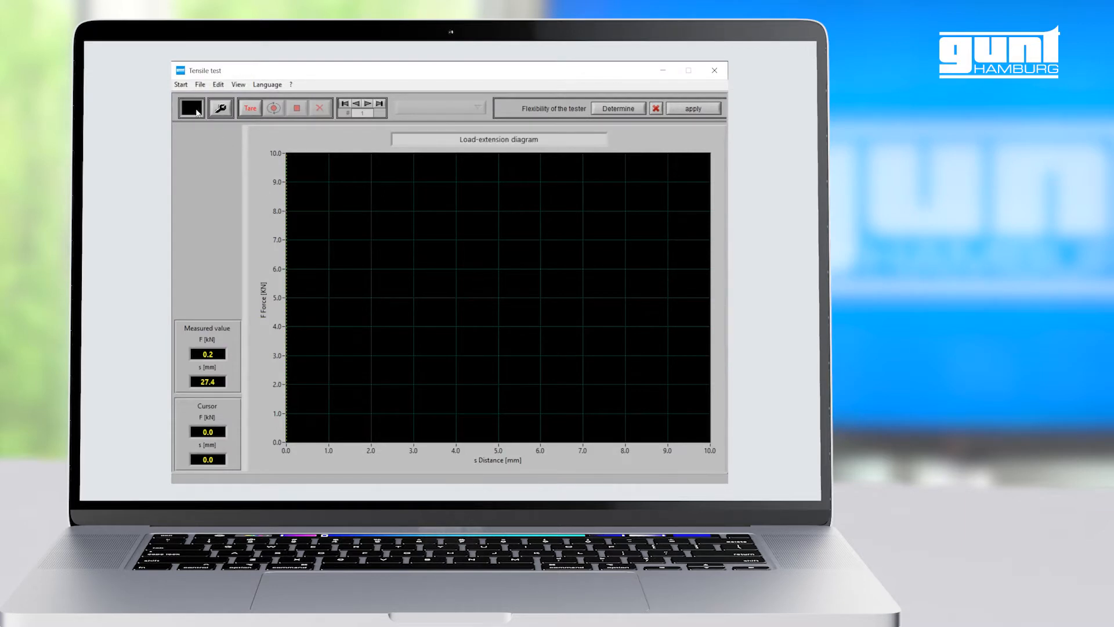
# Switch the diagram background to white and keep the interface language set to English
pyautogui.click(189, 107)
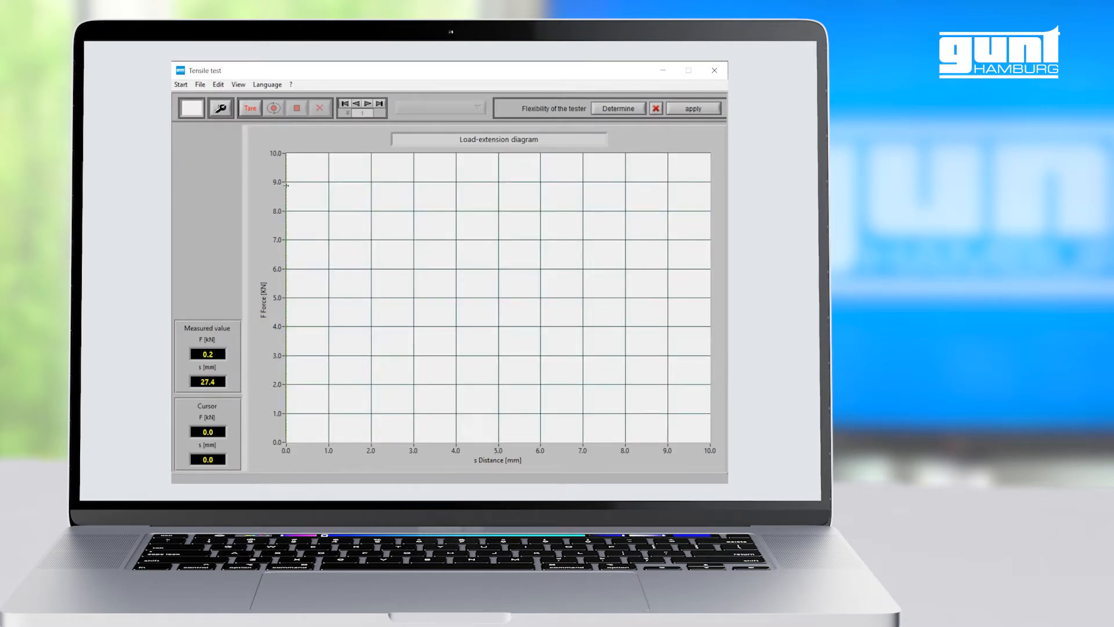
pyautogui.click(267, 83)
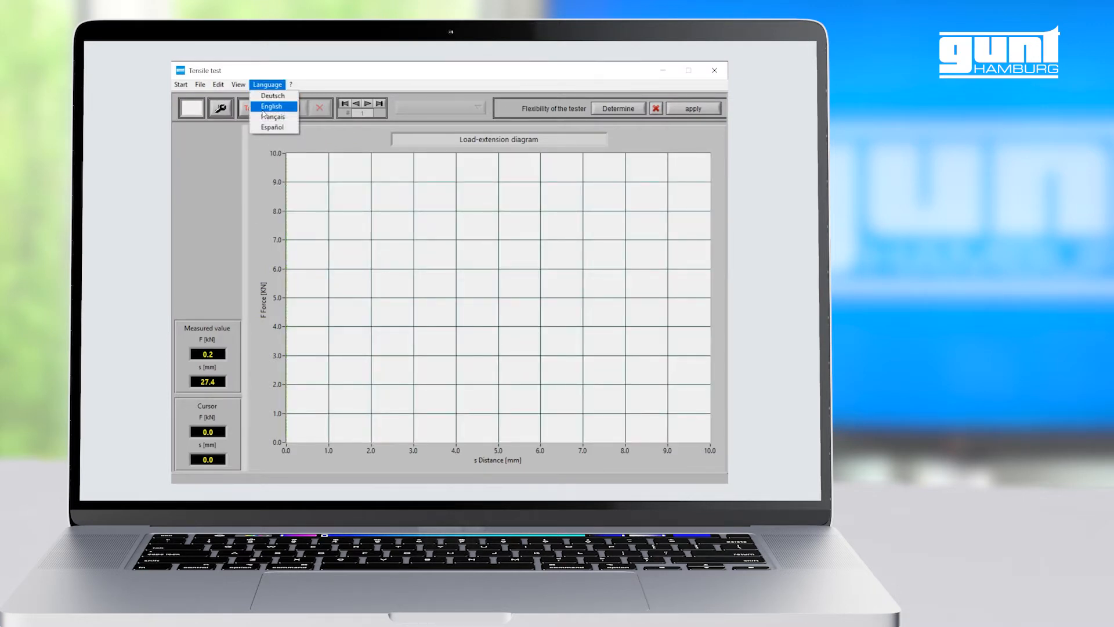
pyautogui.click(270, 105)
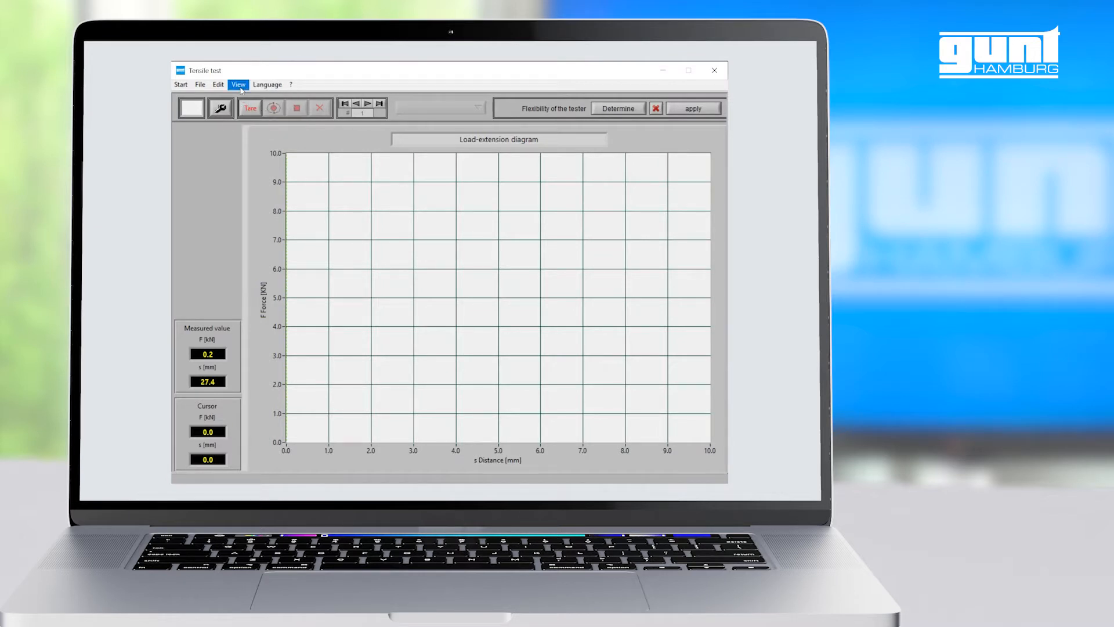
# In View > Settings choose a round specimen, 6 mm diameter and 30 mm length, and confirm
pyautogui.click(238, 85)
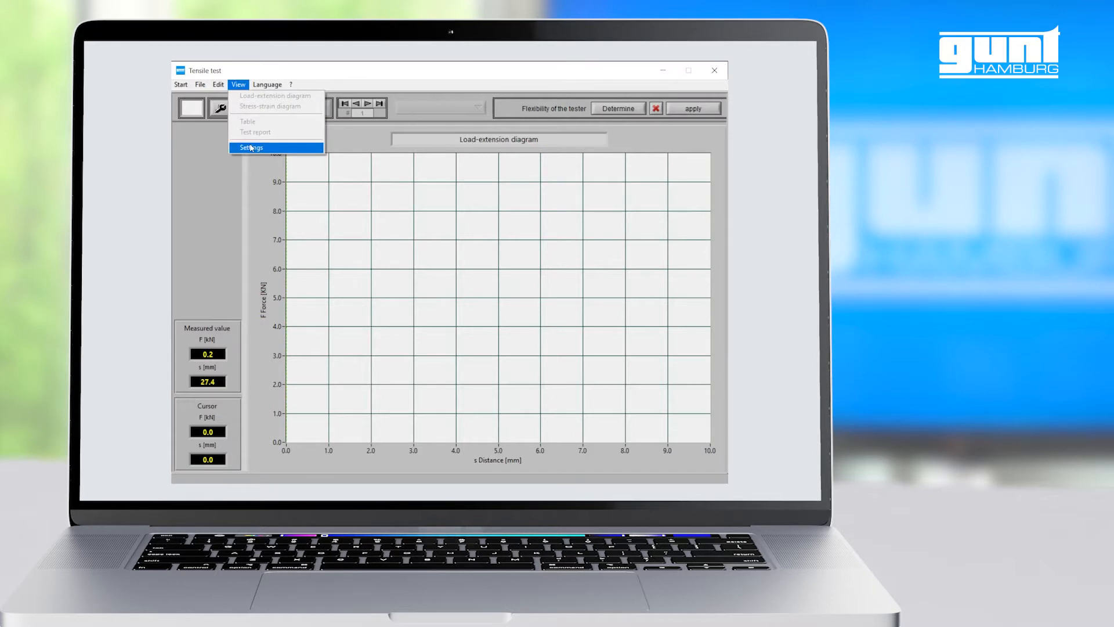
pyautogui.click(251, 147)
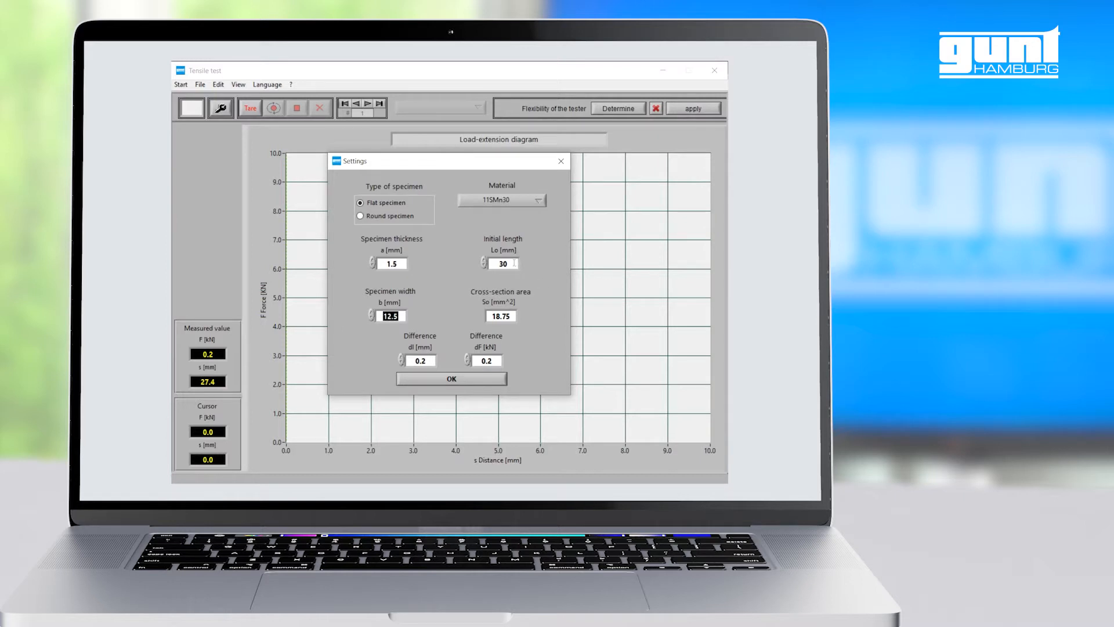
pyautogui.click(361, 216)
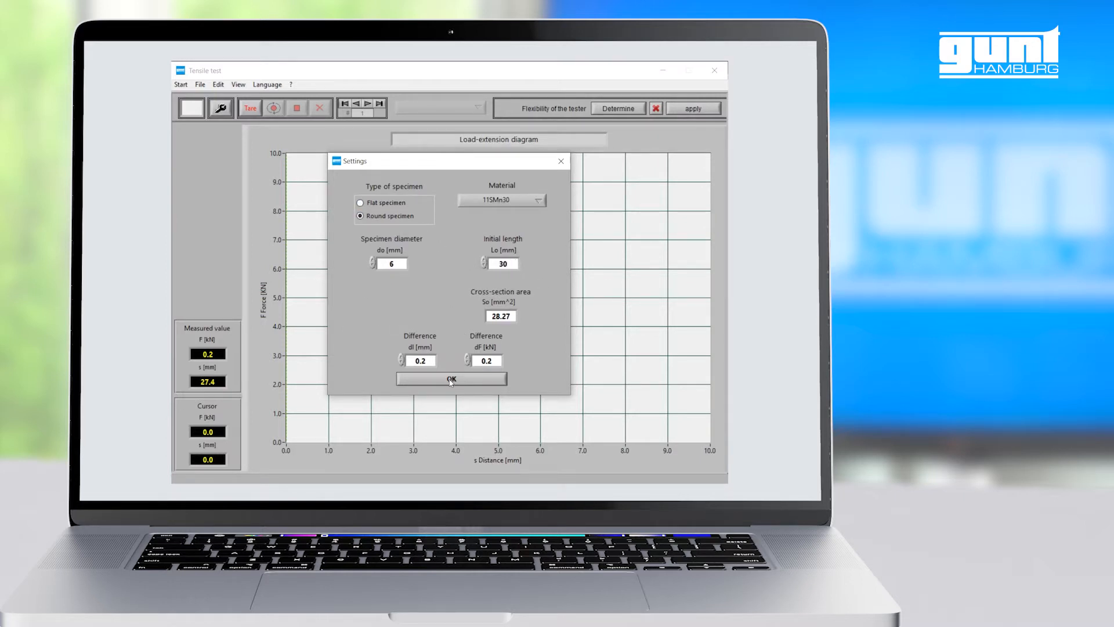
pyautogui.click(451, 378)
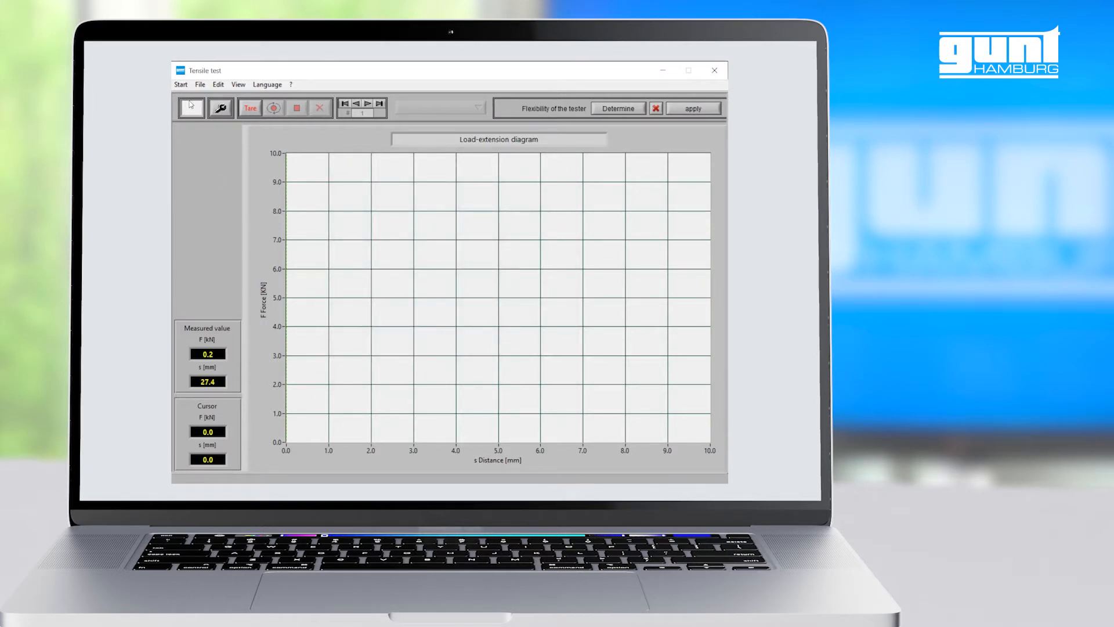
# Create a new measurement series named Tensile Test 01 via File > New measurement series
pyautogui.click(200, 83)
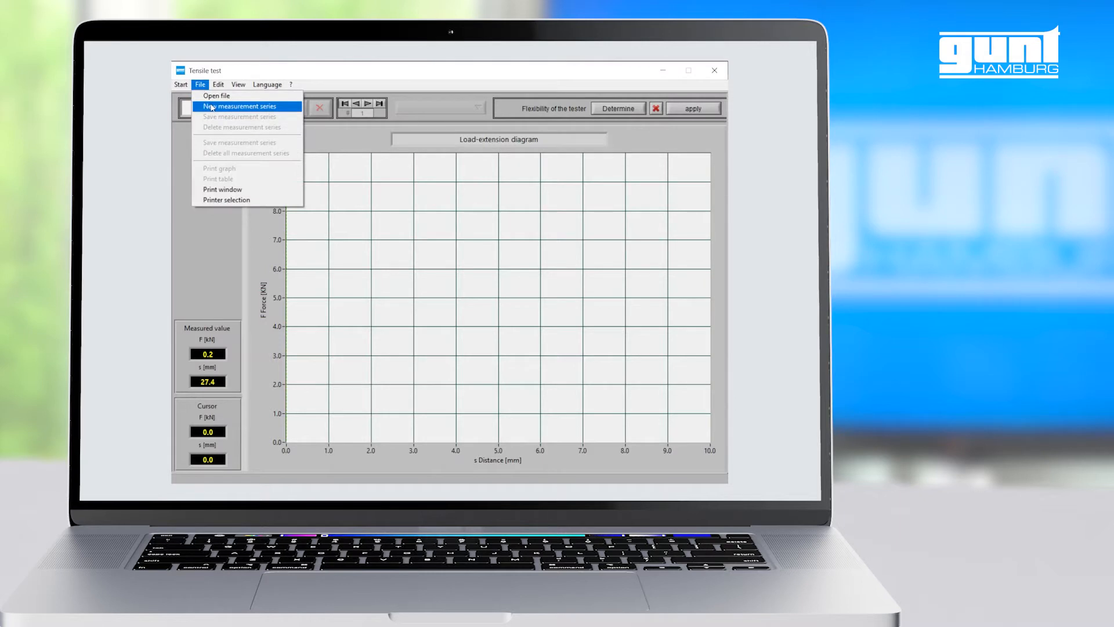
pyautogui.click(238, 105)
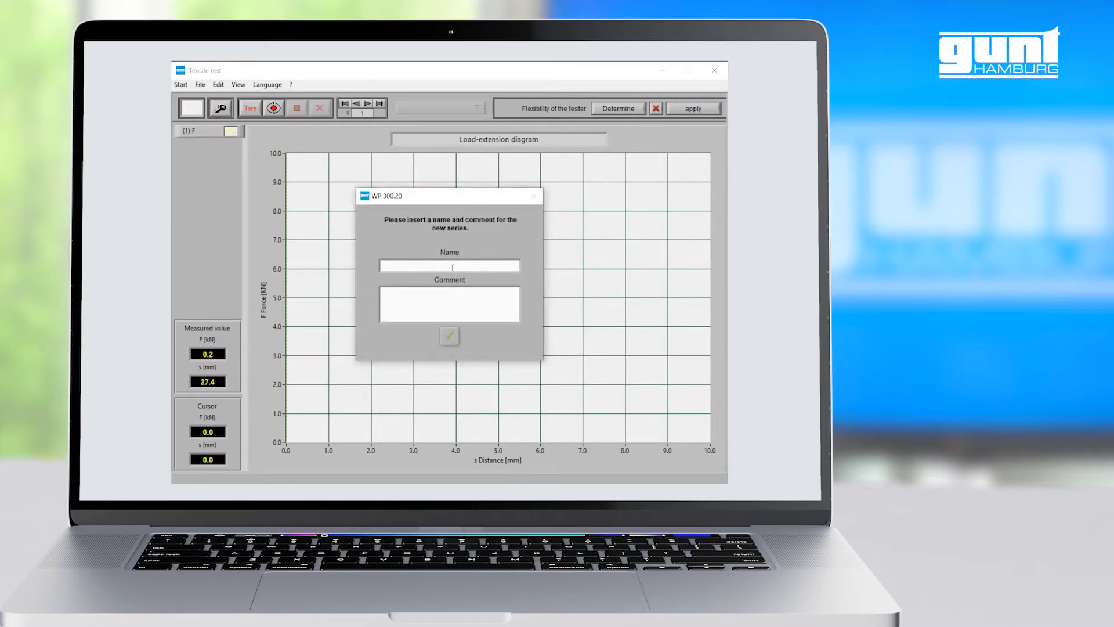
pyautogui.write('Tensile Test 01')
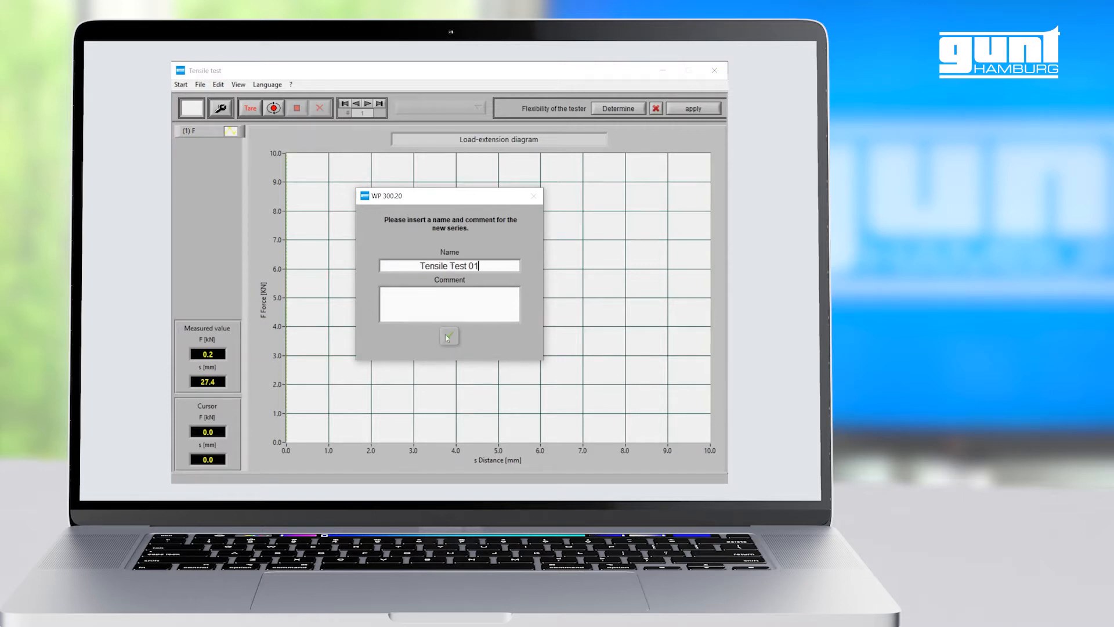
pyautogui.click(449, 335)
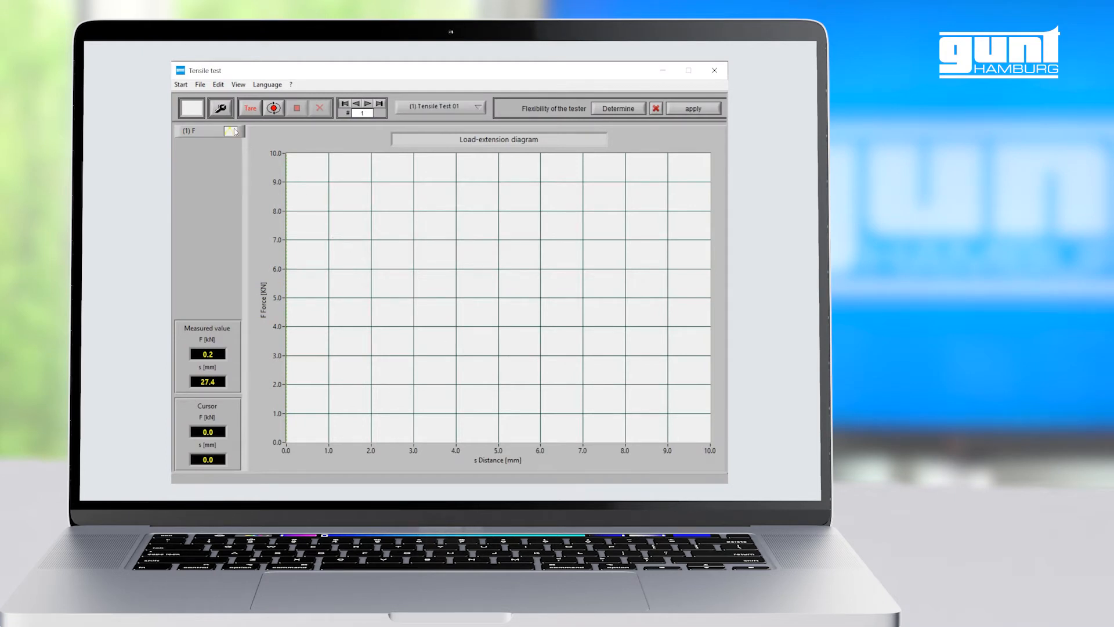
# Tare the force and distance readings to zero before the test
pyautogui.click(232, 132)
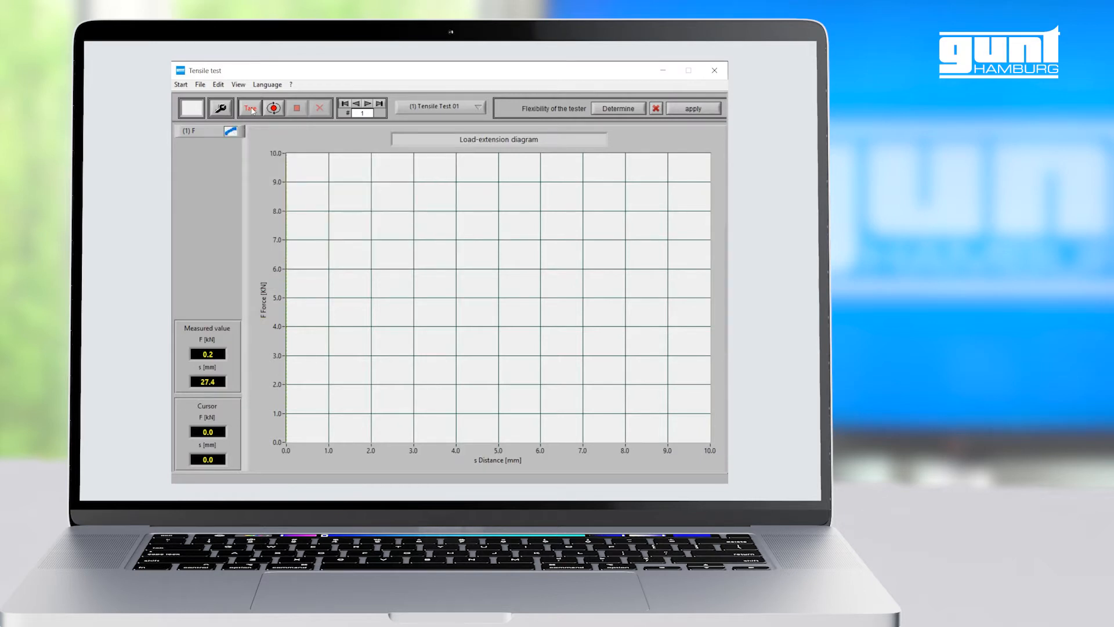
pyautogui.click(250, 108)
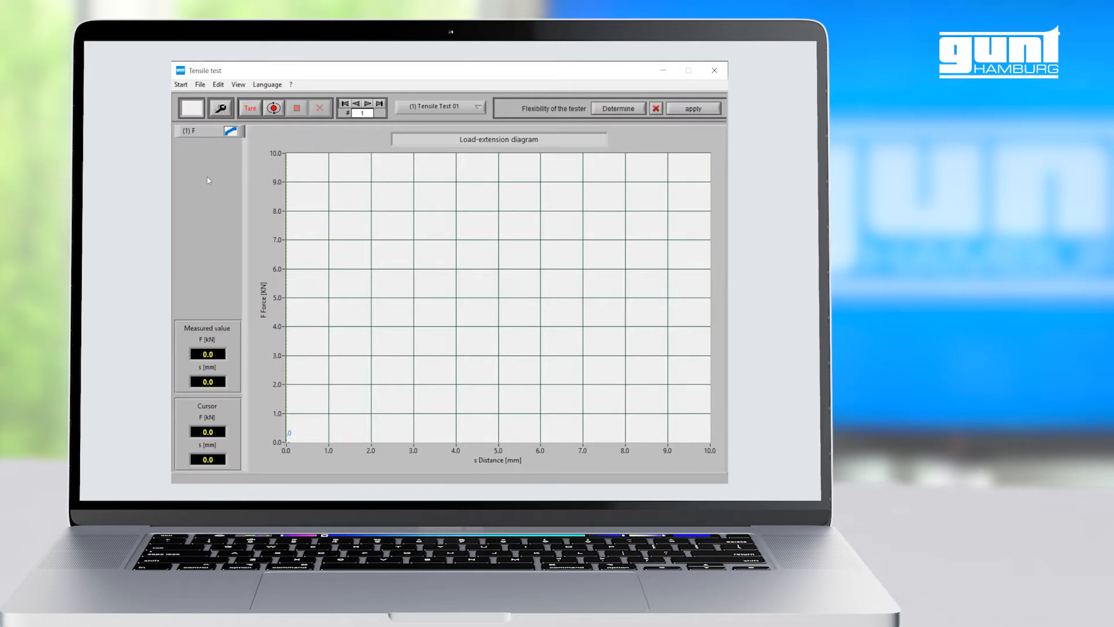
pyautogui.click(238, 84)
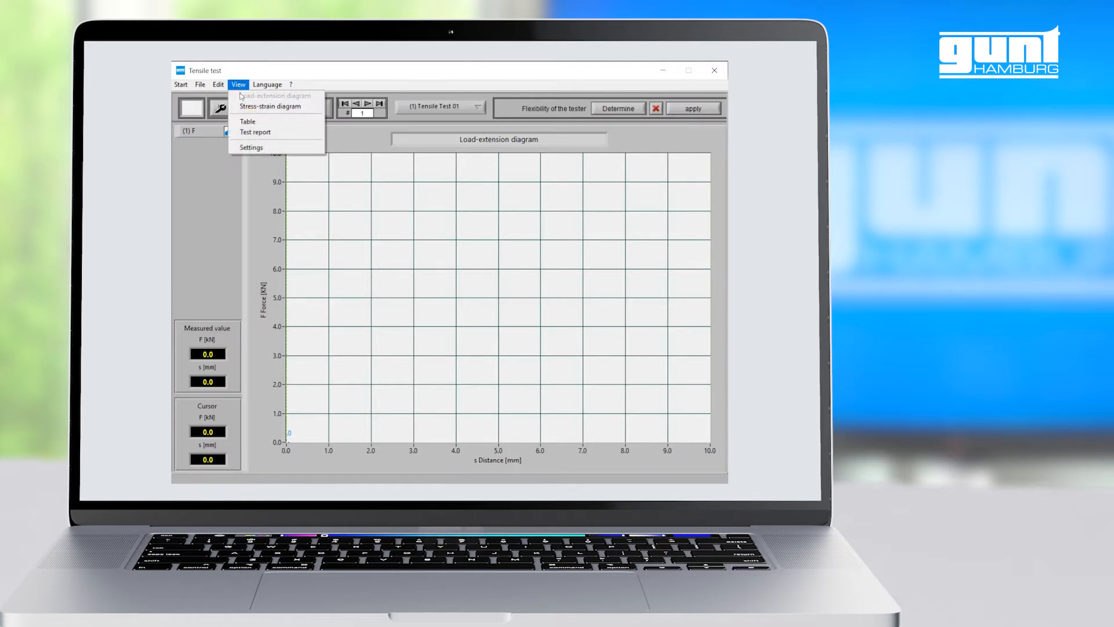
pyautogui.click(271, 106)
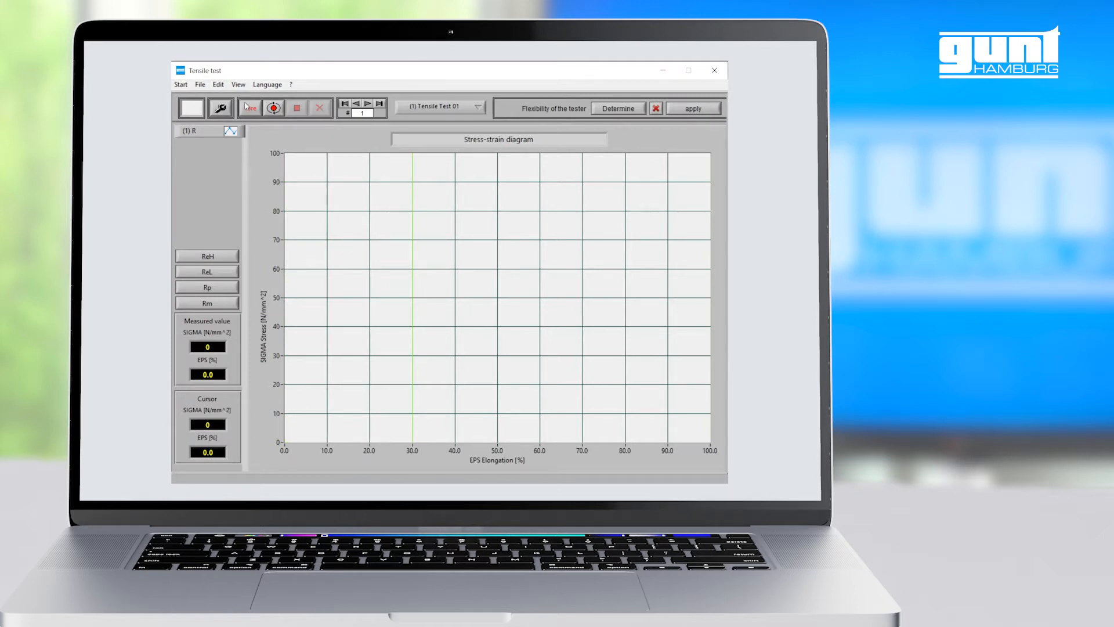
pyautogui.click(239, 83)
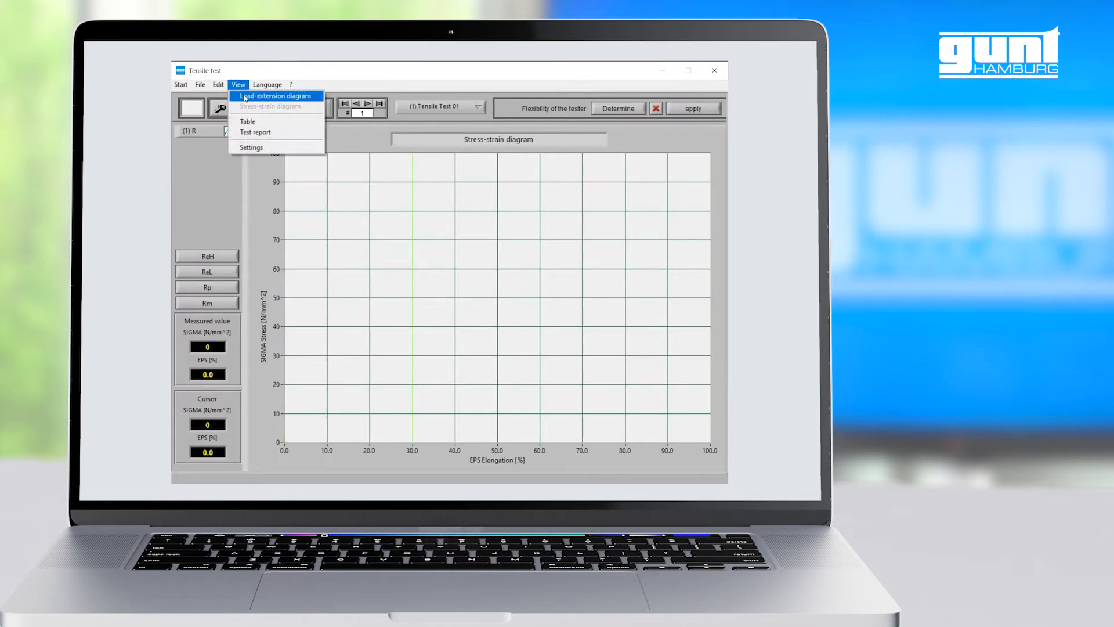
pyautogui.click(277, 95)
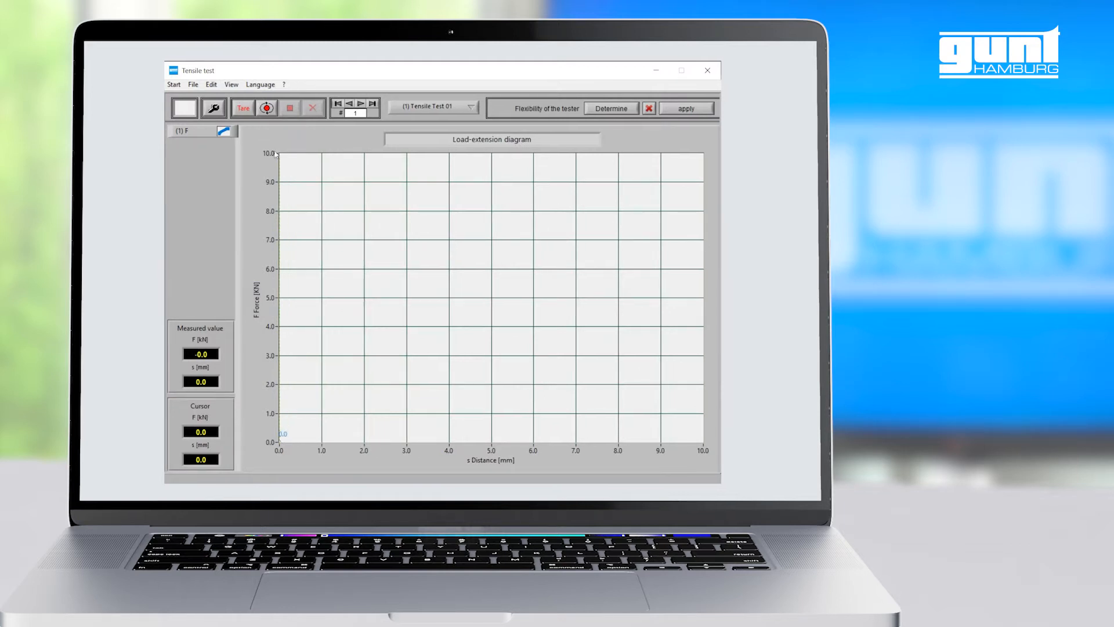
pyautogui.moveTo(267, 107)
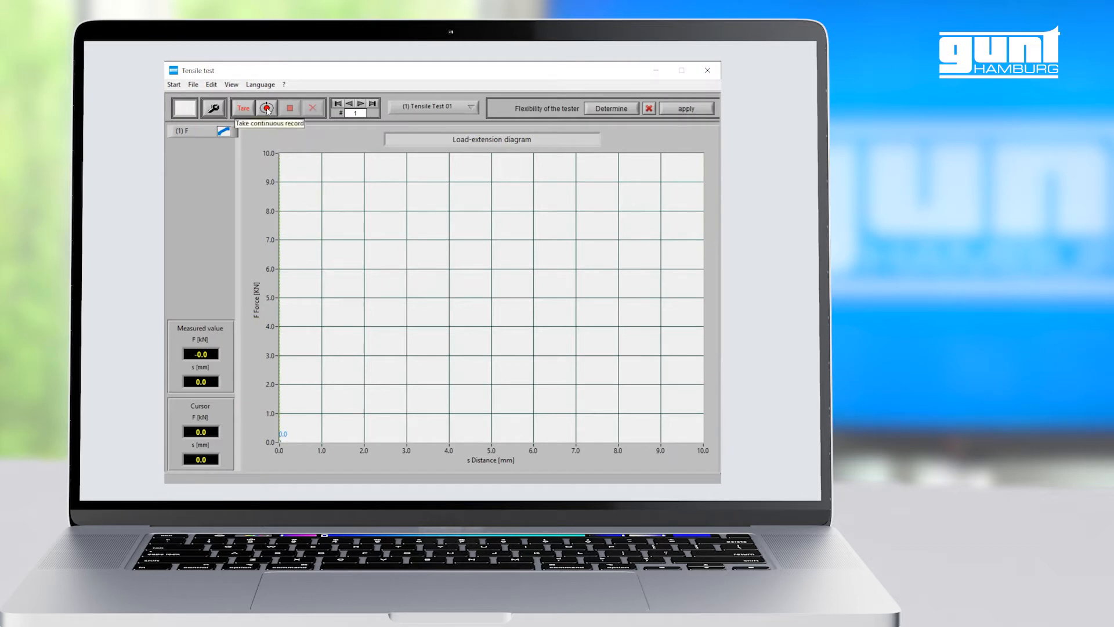
# Start continuous recording so the Tensile Test 01 load-extension curve begins climbing
pyautogui.click(267, 106)
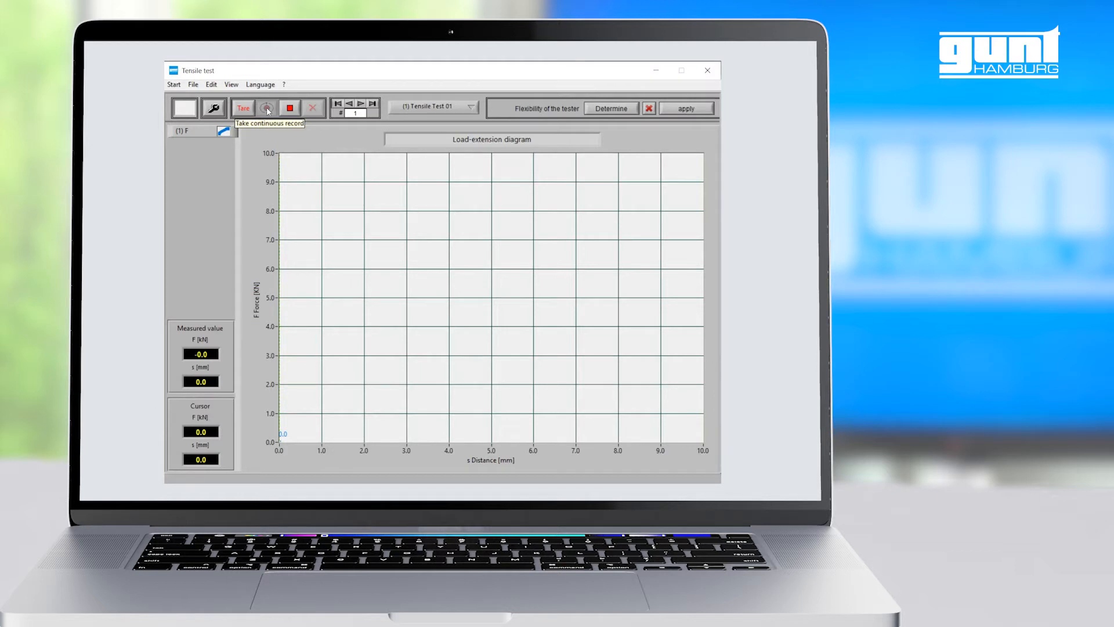
pyautogui.click(267, 107)
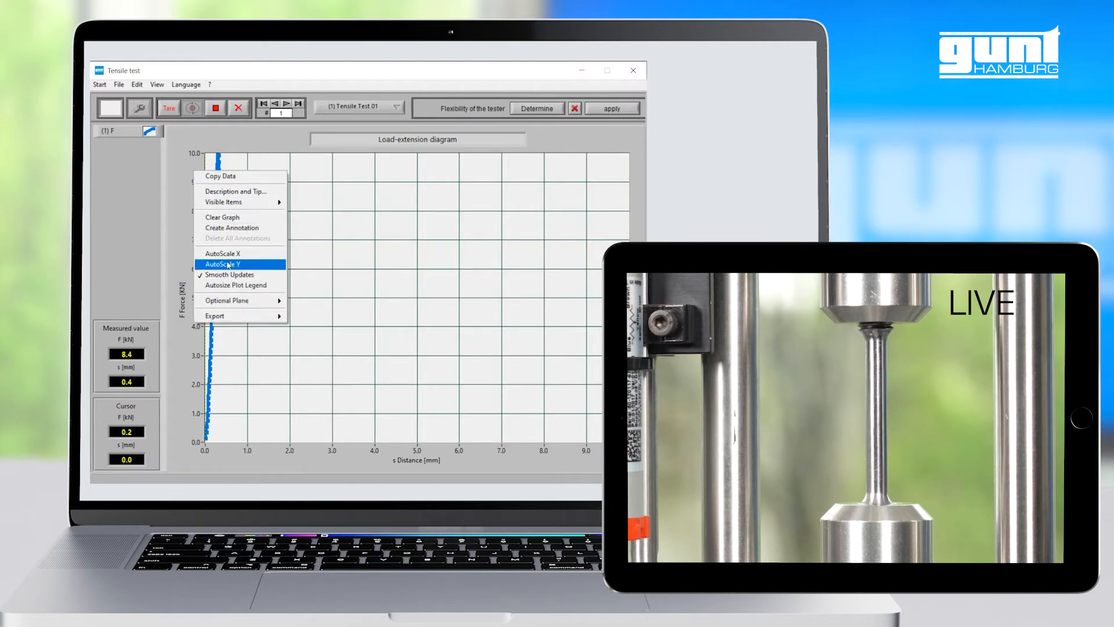
# AutoScale the force axis so the curve up to about 12 kN fits the diagram
pyautogui.click(223, 263)
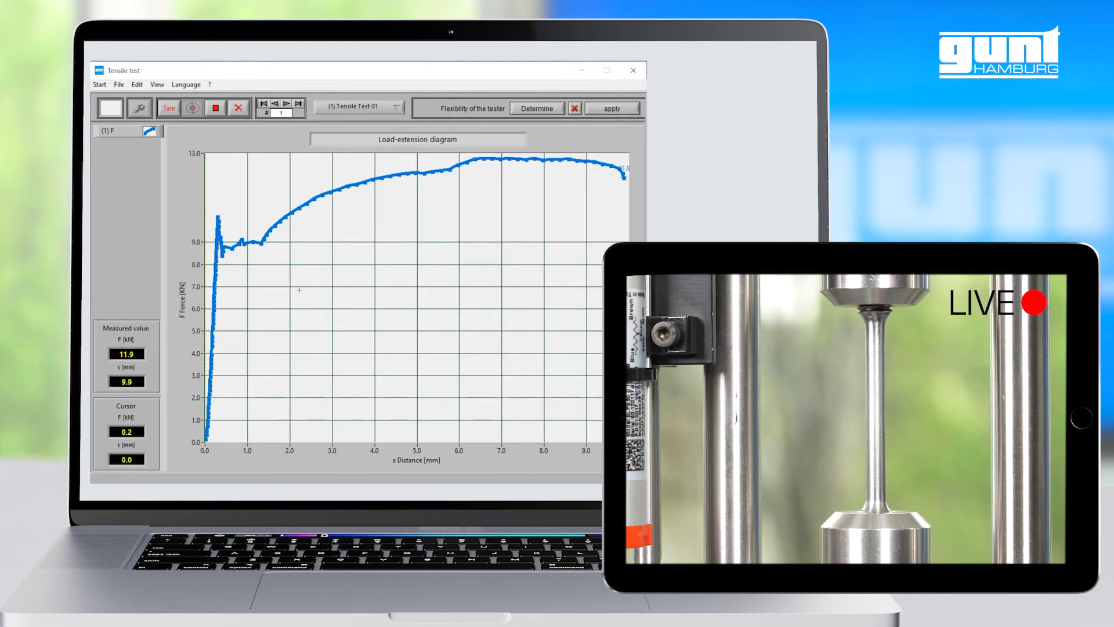
# Stop continuous recording once the specimen fractures at about 11.7 mm extension
pyautogui.rightClick(531, 449)
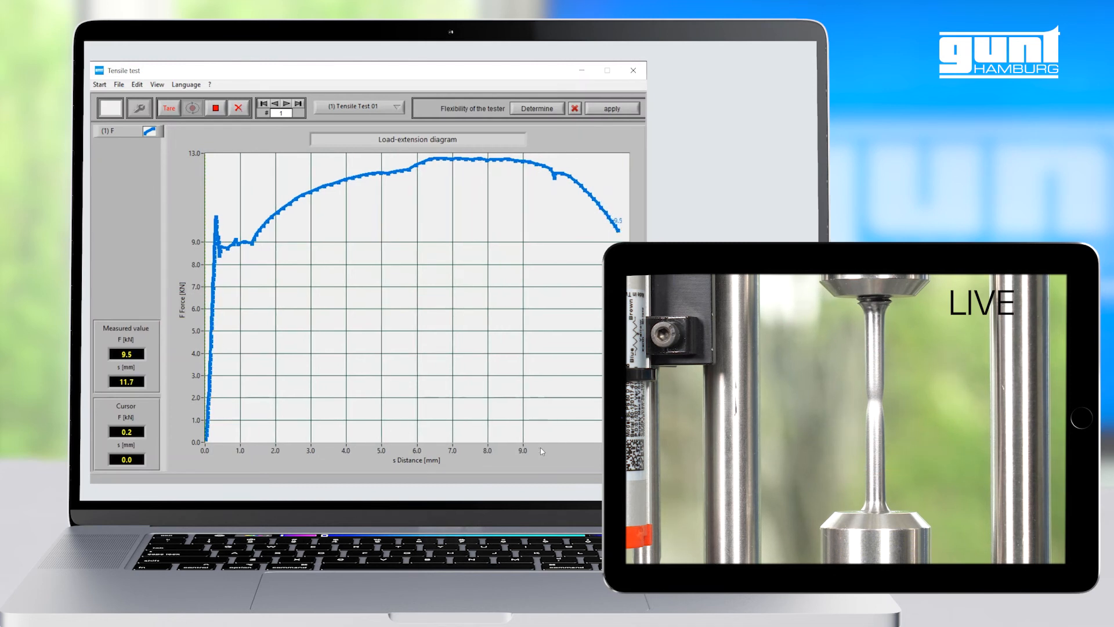
pyautogui.click(192, 107)
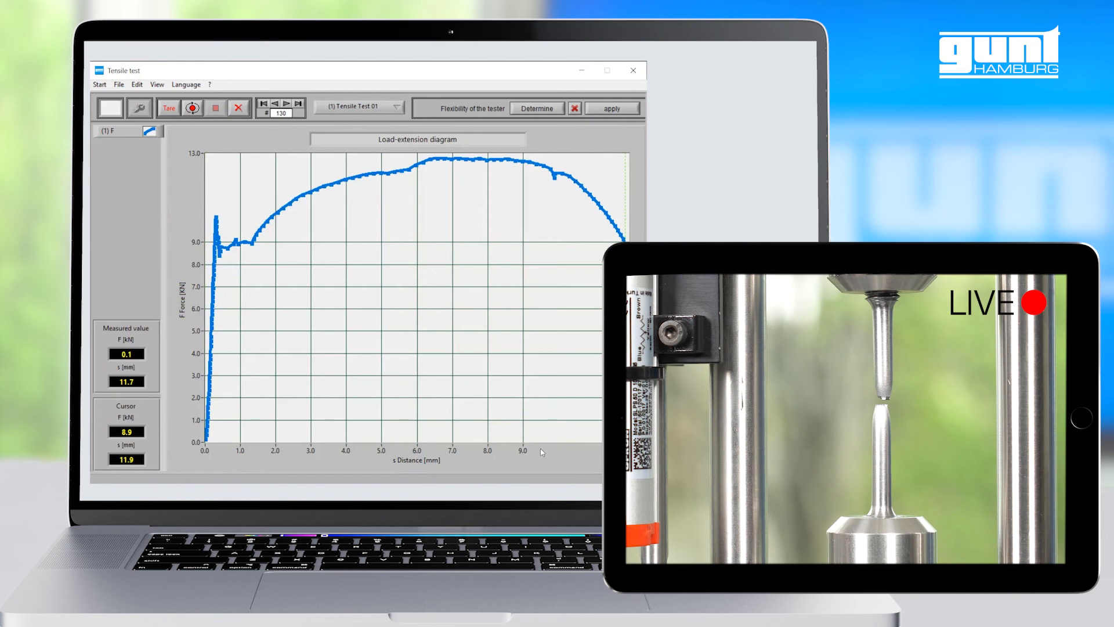
pyautogui.click(216, 107)
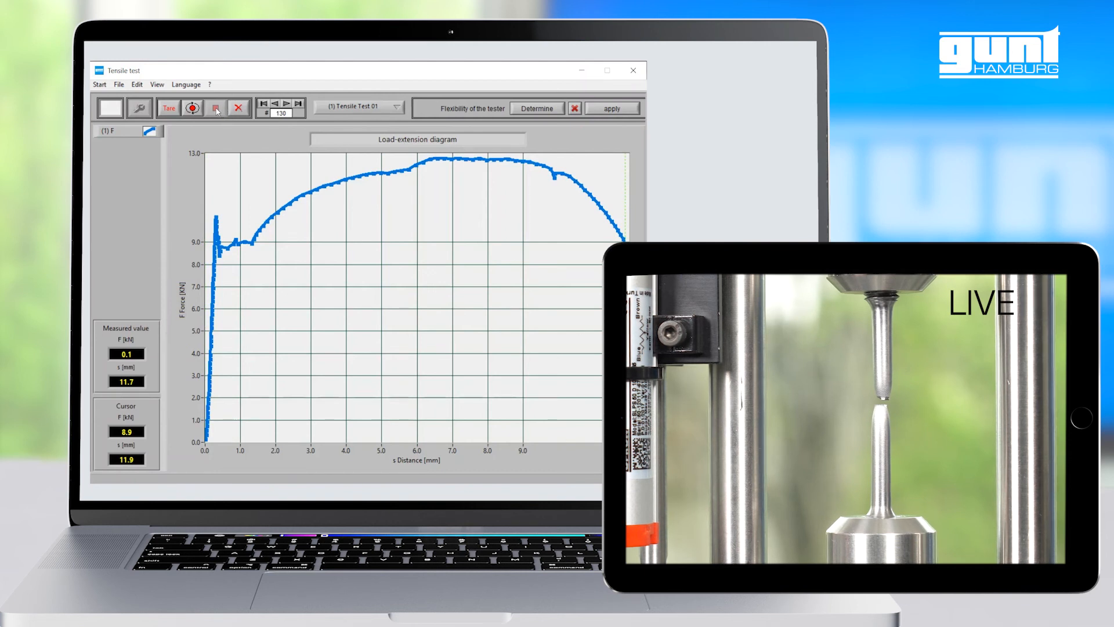